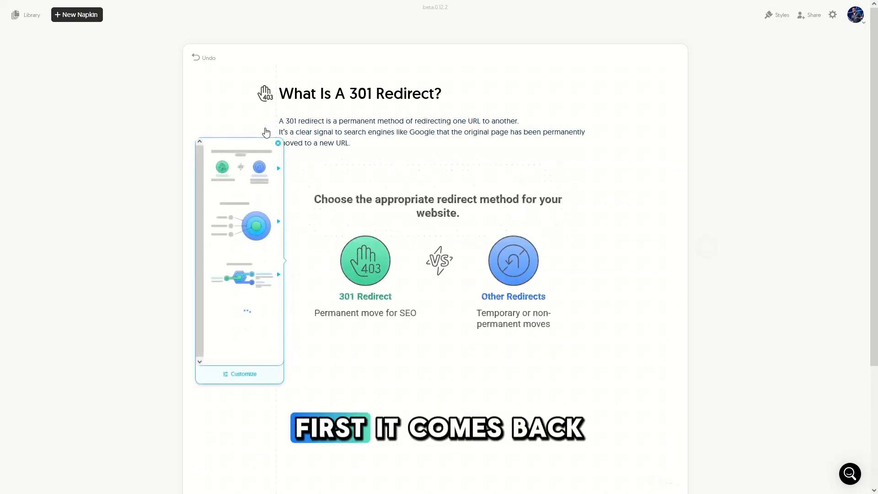
# - Generate a process-style visual showing the five-step 301 Redirect Process from the paragraph
pyautogui.click(243, 223)
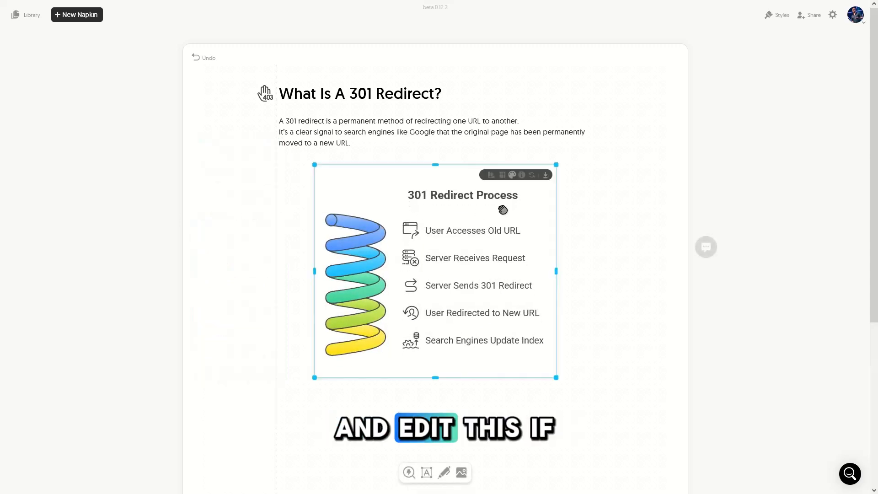
# - Set the 301 Redirect Process infographic's Background Color to Purple via the palette menu
pyautogui.click(511, 175)
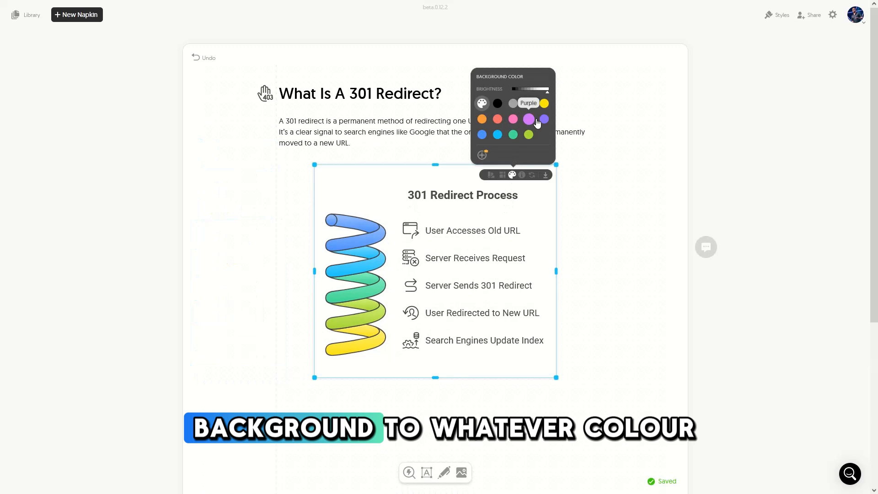
pyautogui.click(543, 118)
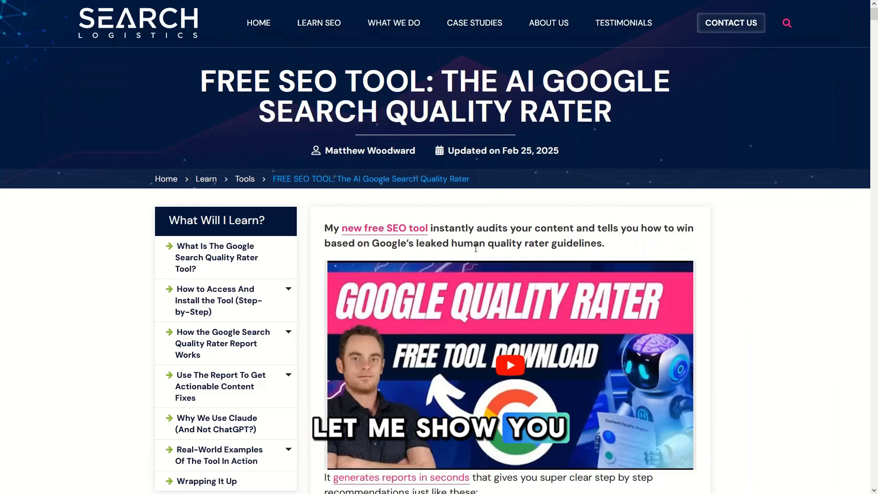
# - Scroll the AI Google Search Quality Rater article down to the three-pillar section
pyautogui.scroll(-3)
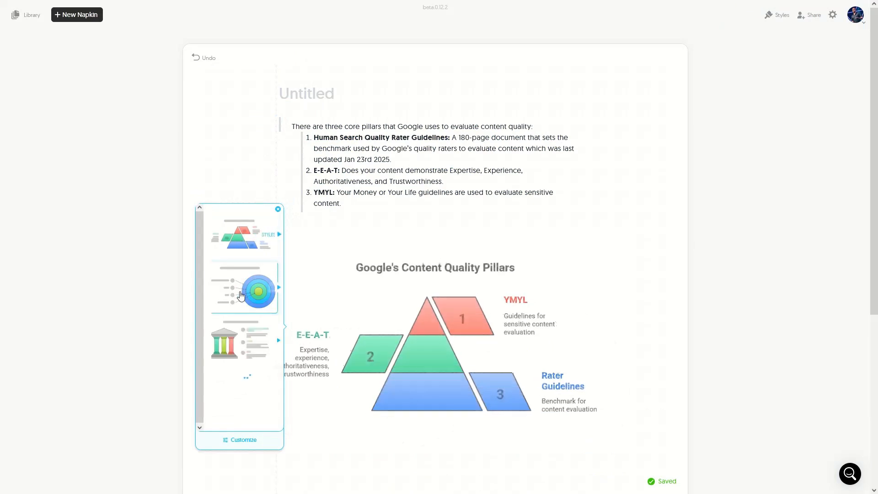
# - Switch the content quality pillars visual to a pyramid layout from the suggestions panel
pyautogui.click(242, 340)
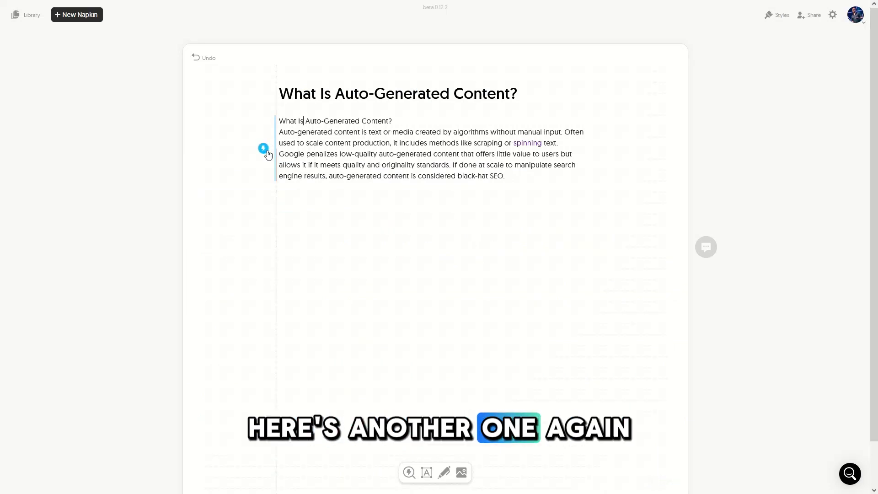
# - Generate visual suggestions from the pasted auto-generated content paragraph
pyautogui.click(264, 149)
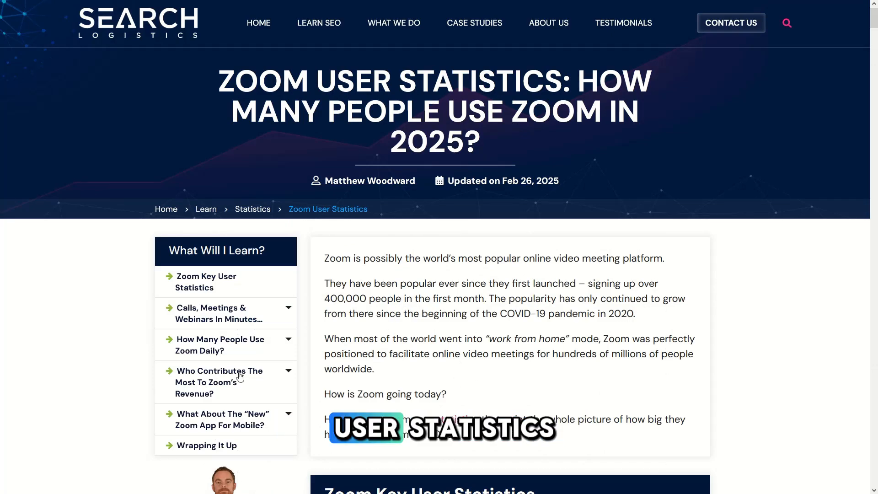
# - Scroll the Zoom statistics article down to the cloud meeting products paragraph and bullet list
pyautogui.scroll(-3)
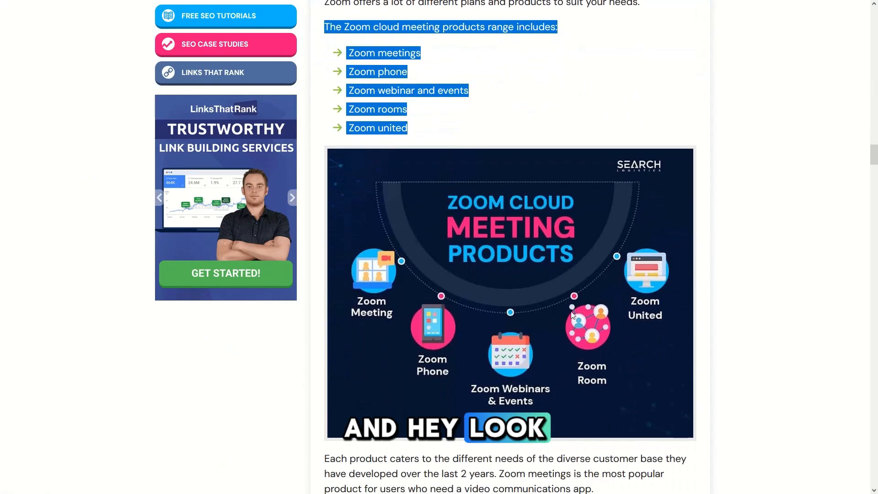
pyautogui.scroll(-3)
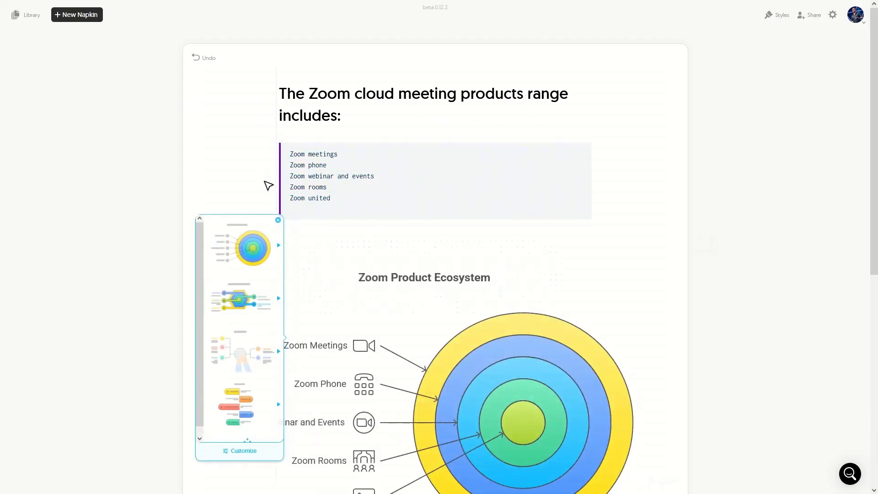
# - Restyle the Zoom Product Ecosystem visual from a concentric diagram to a card-style variant
pyautogui.click(242, 299)
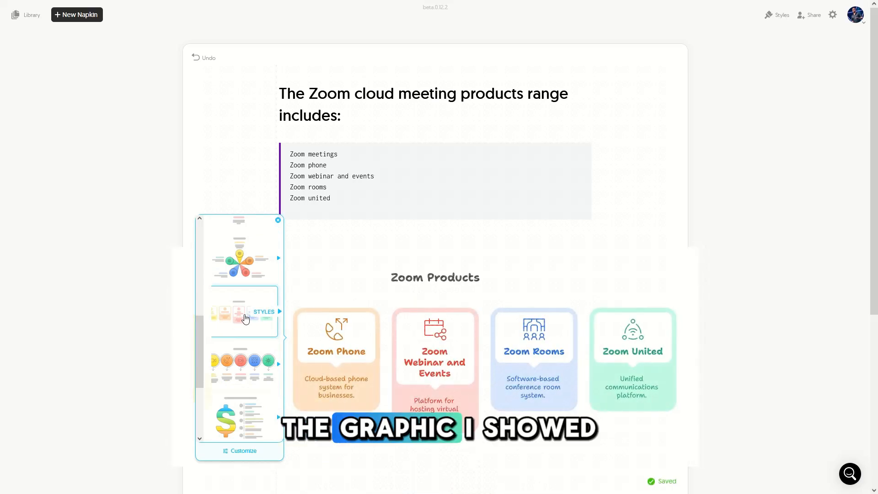
pyautogui.click(243, 364)
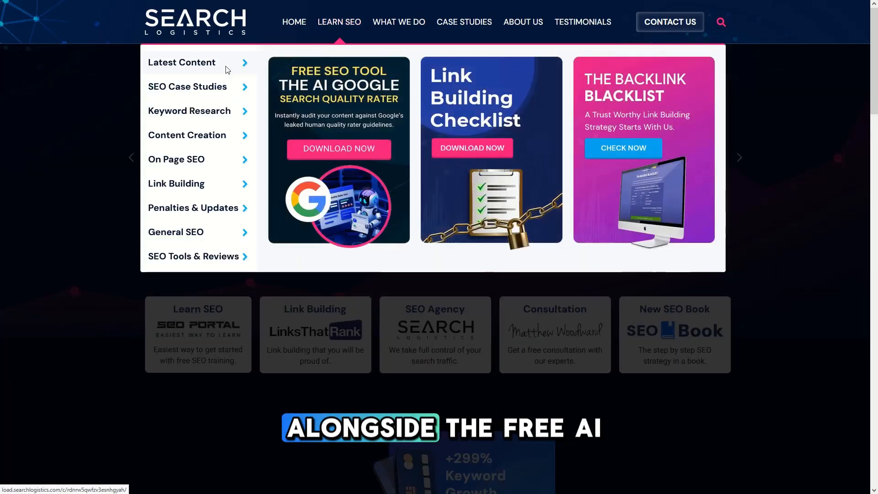
# - Show the site's Latest Content posts from the Learn SEO menu
pyautogui.click(181, 62)
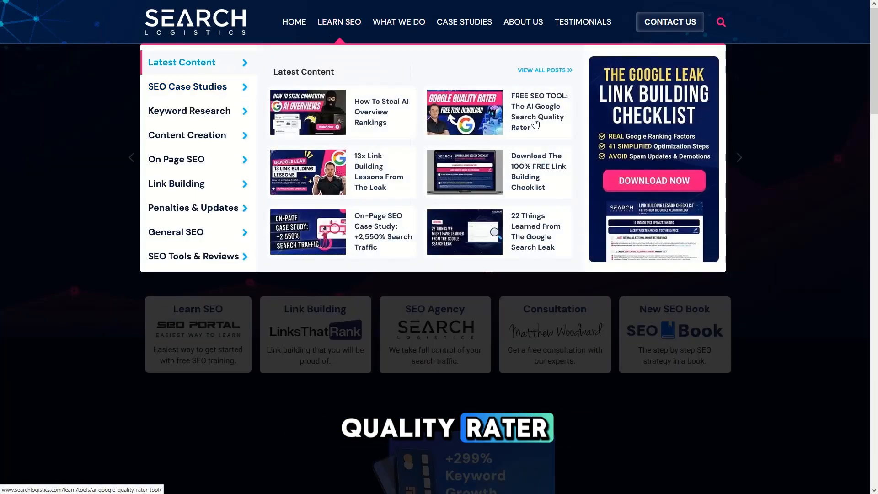